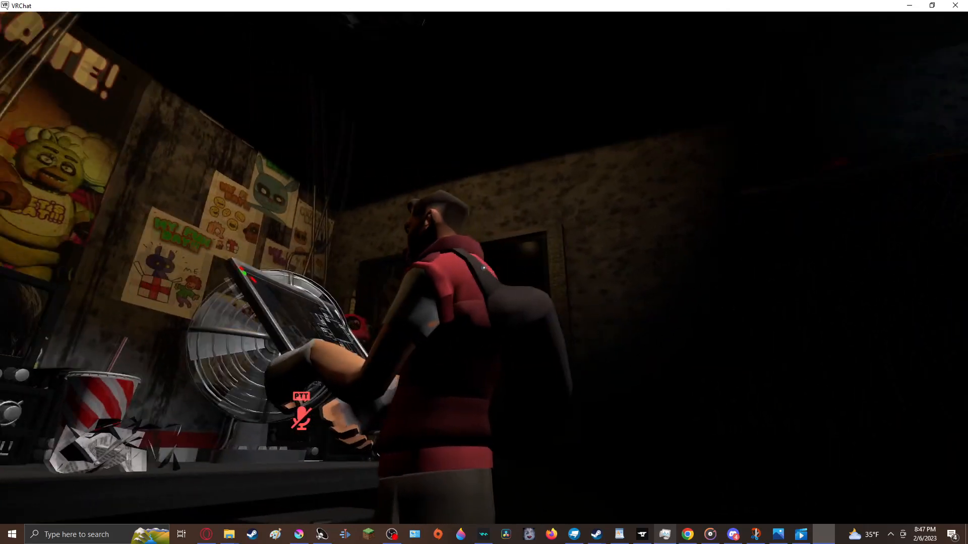
mouse_move(484, 272)
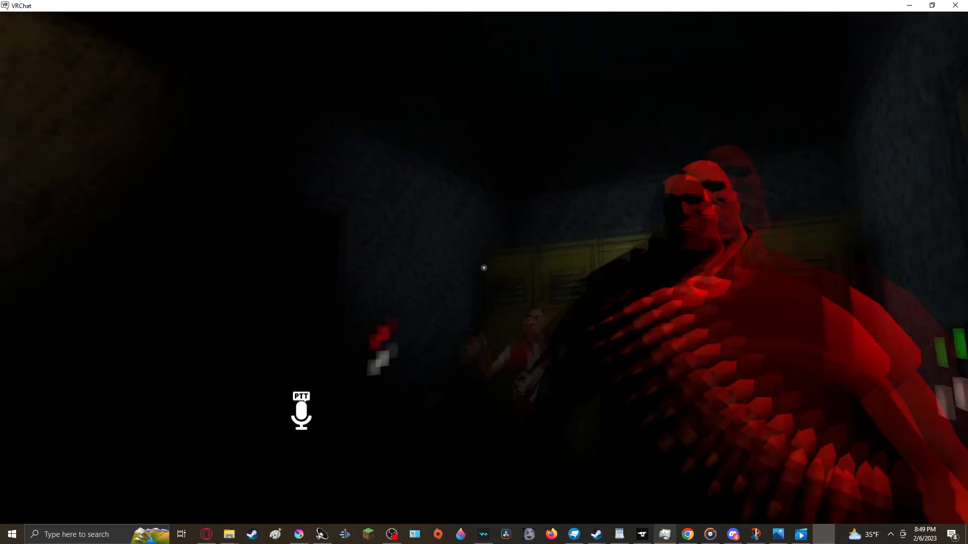
mouse_move(484, 268)
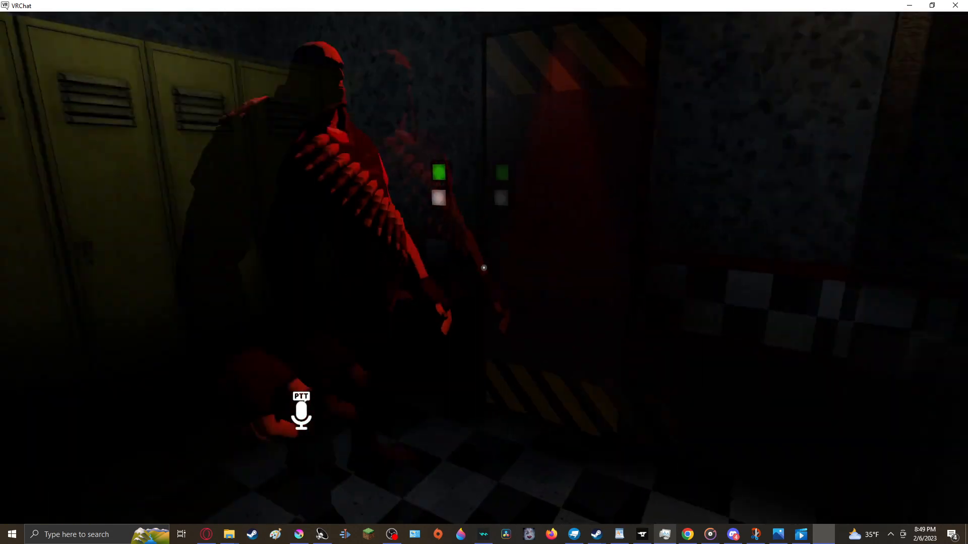
mouse_move(484, 268)
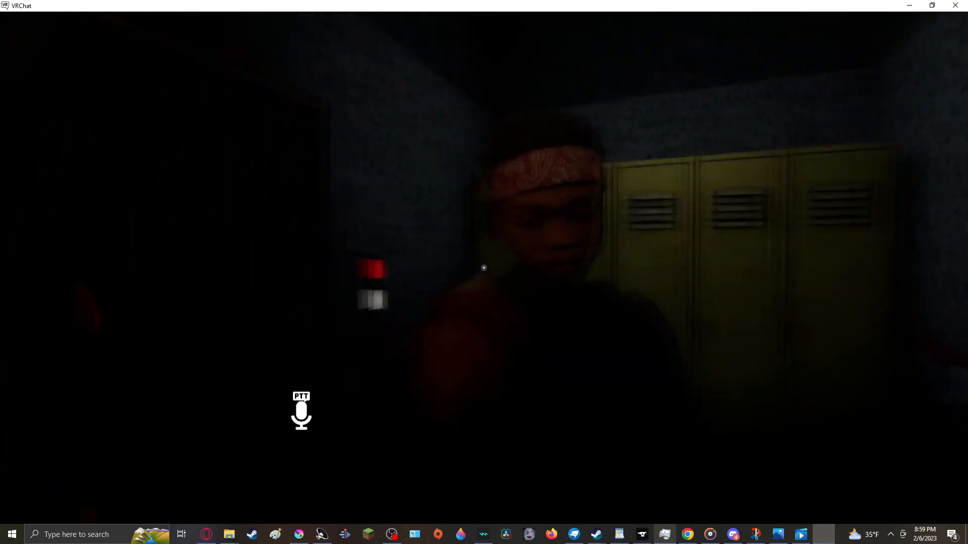
mouse_move(484, 268)
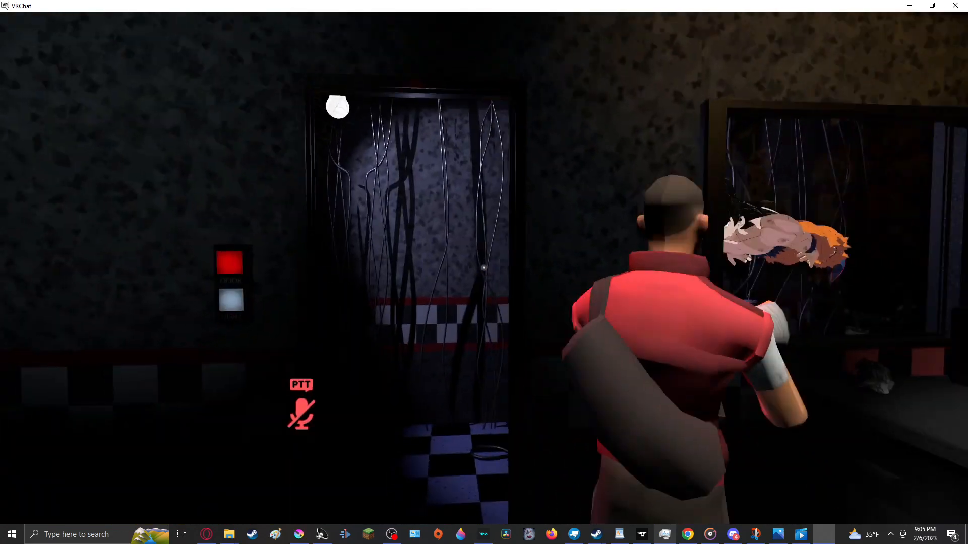
mouse_move(484, 273)
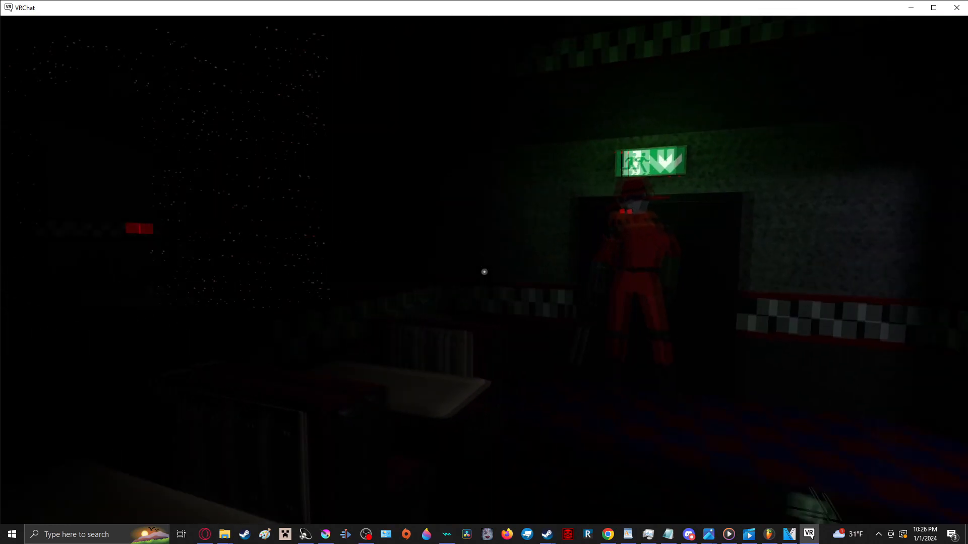
mouse_move(484, 272)
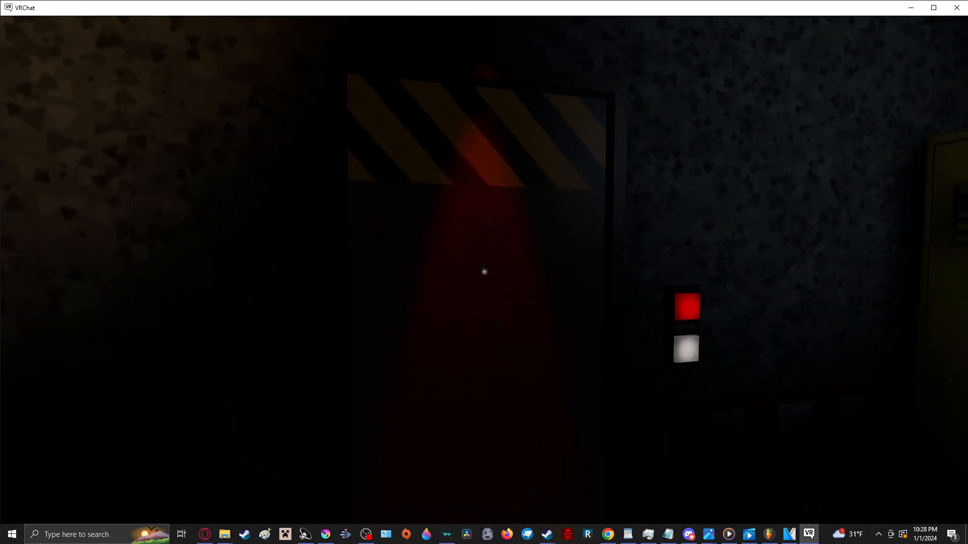
mouse_move(483, 272)
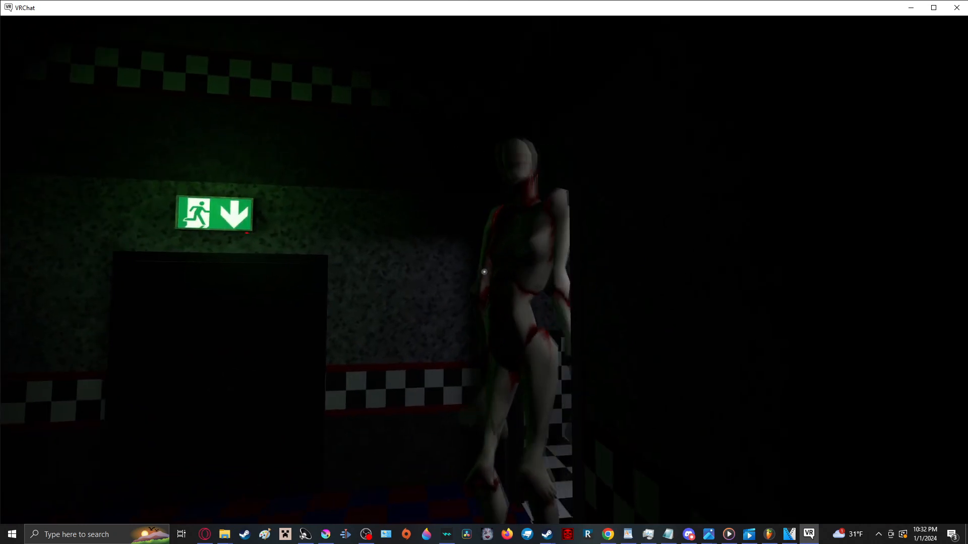
mouse_move(484, 271)
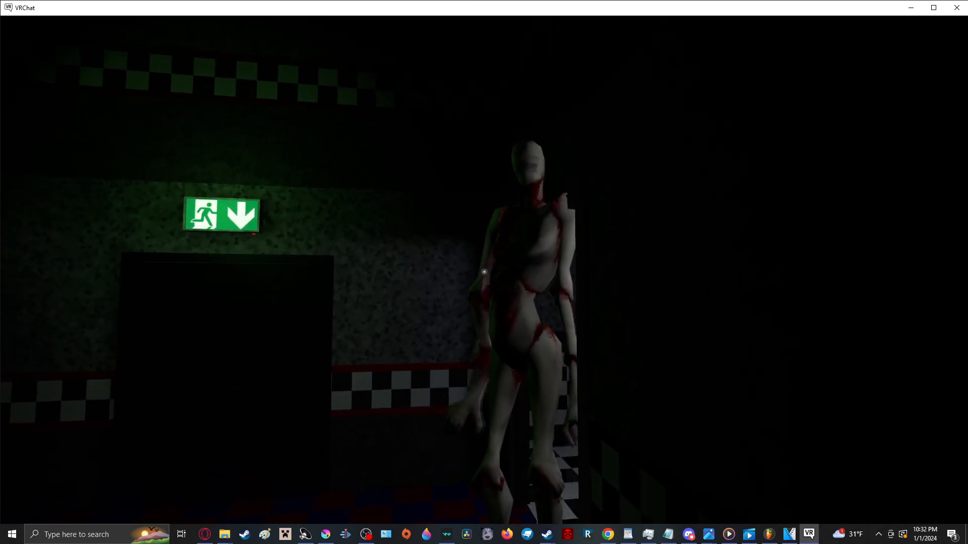